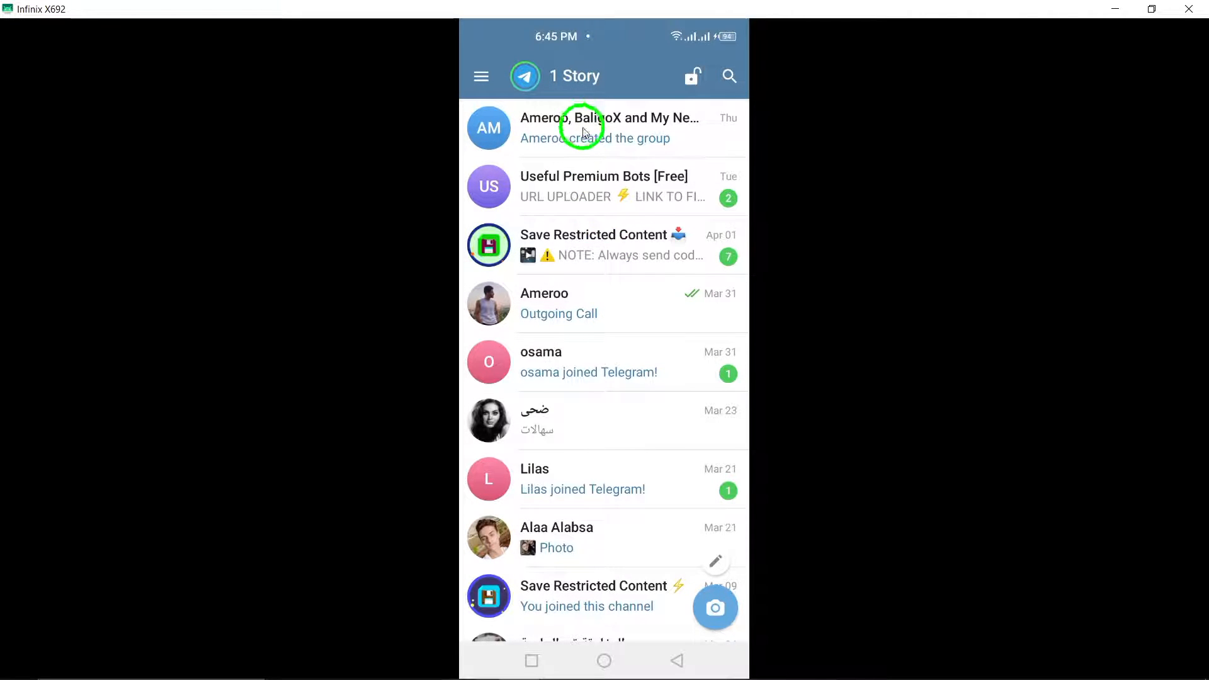
Start a new conversation from the chat list to reach the New Message screen.
click(481, 76)
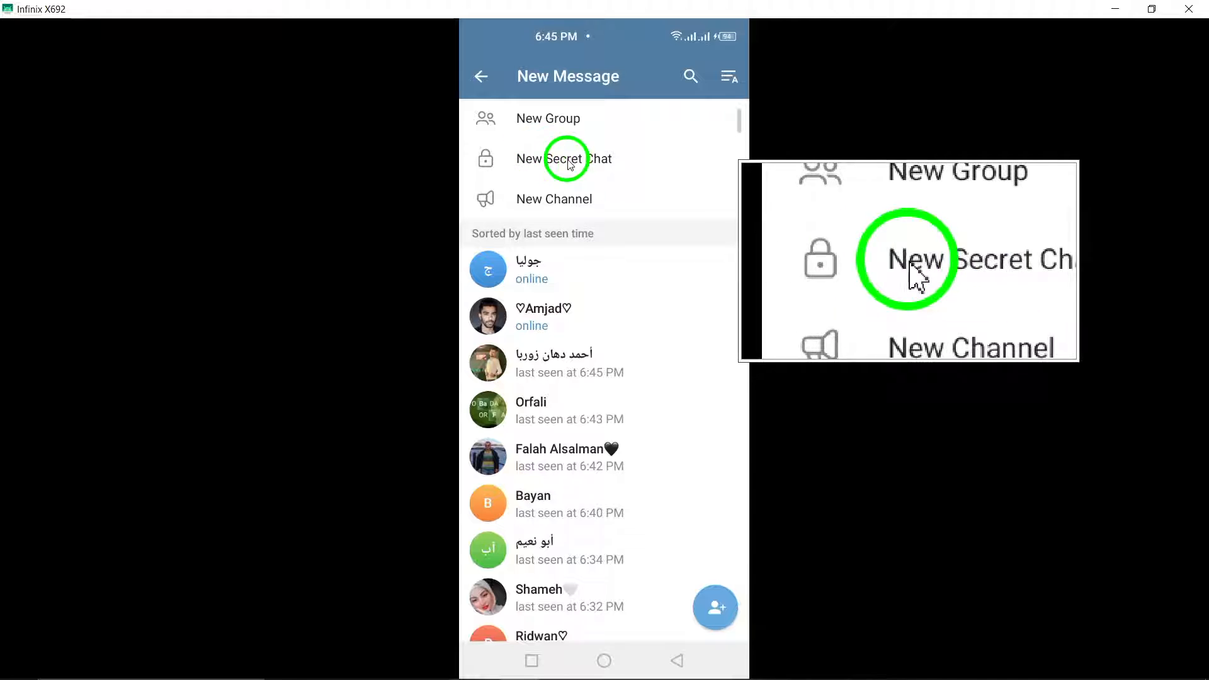
Start a New Secret Chat with contact A, showing the encryption invitation notice.
click(563, 158)
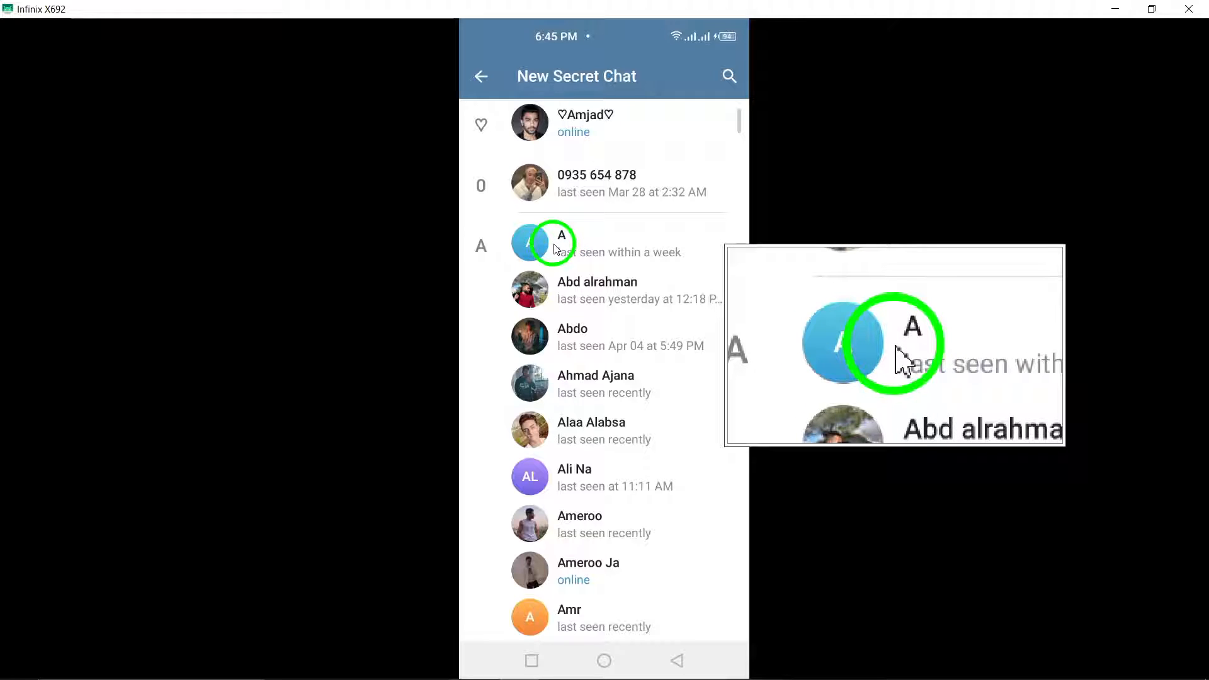
click(560, 243)
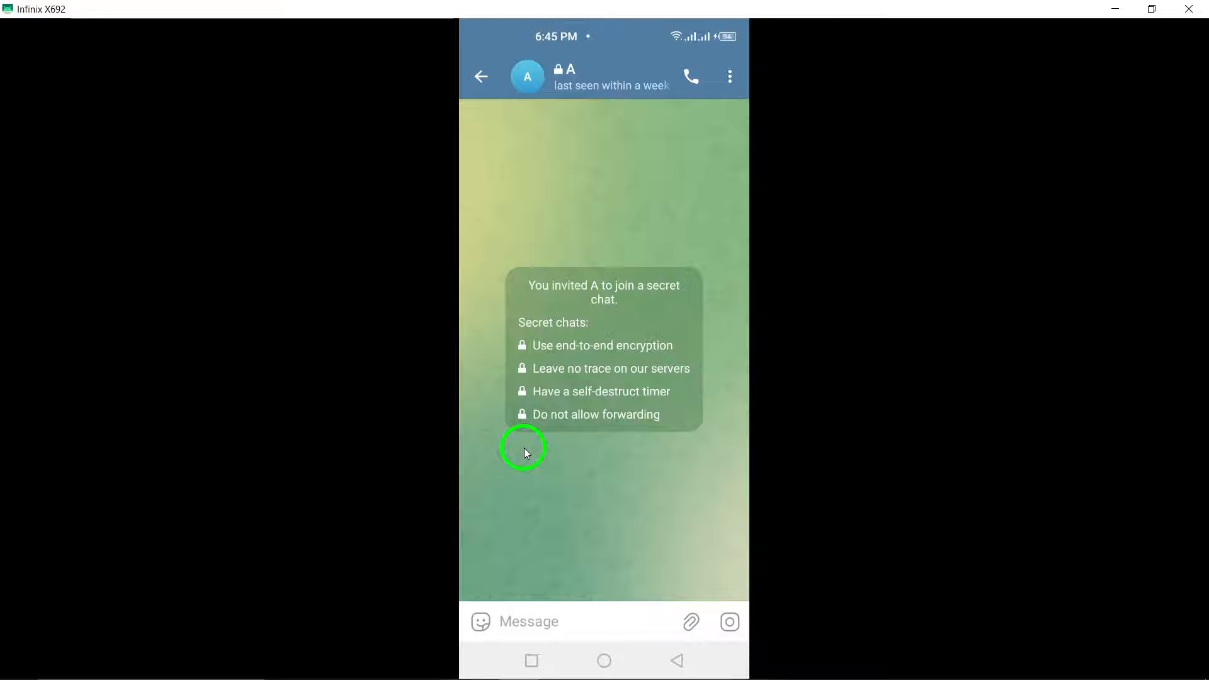
mouse_move(544, 625)
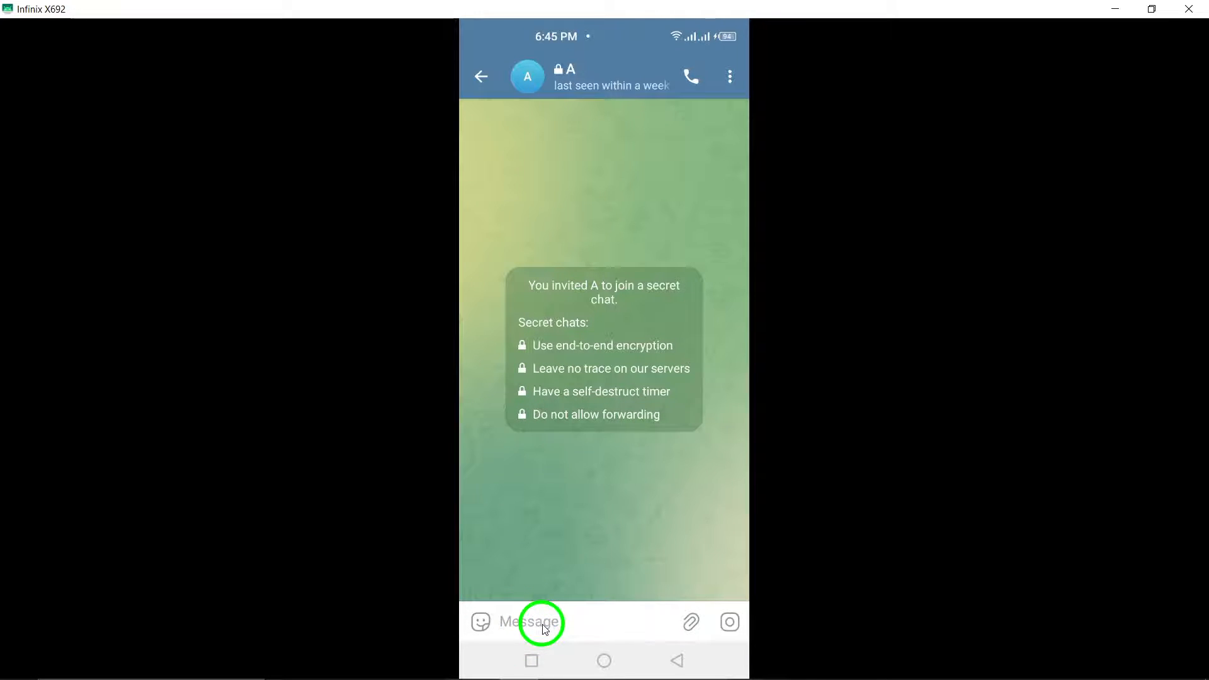